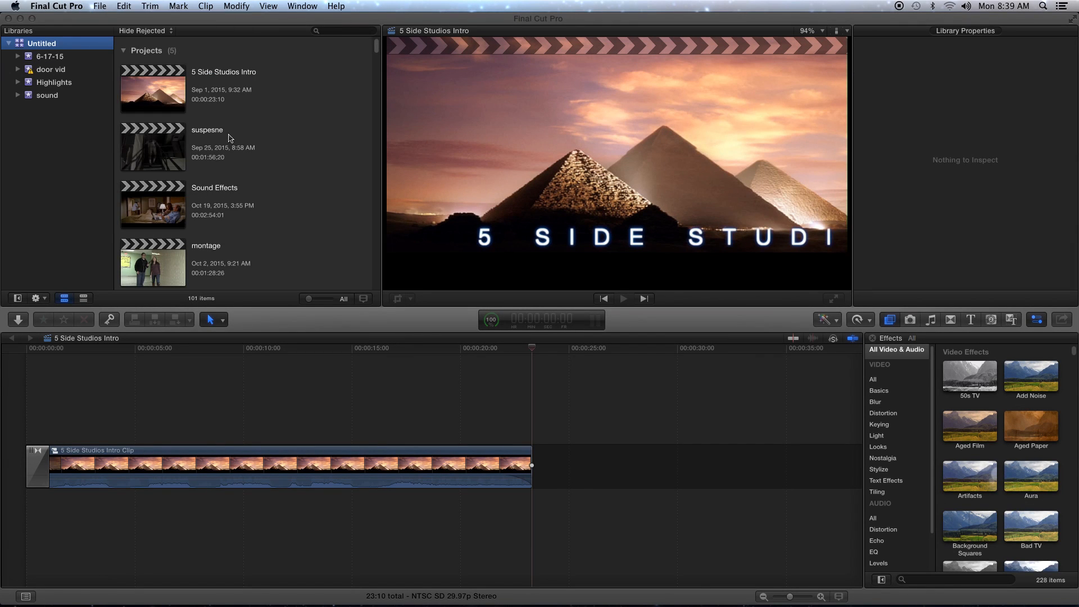
Step: Start a new project via File > New > Project and name it 'audio editing'
click(99, 6)
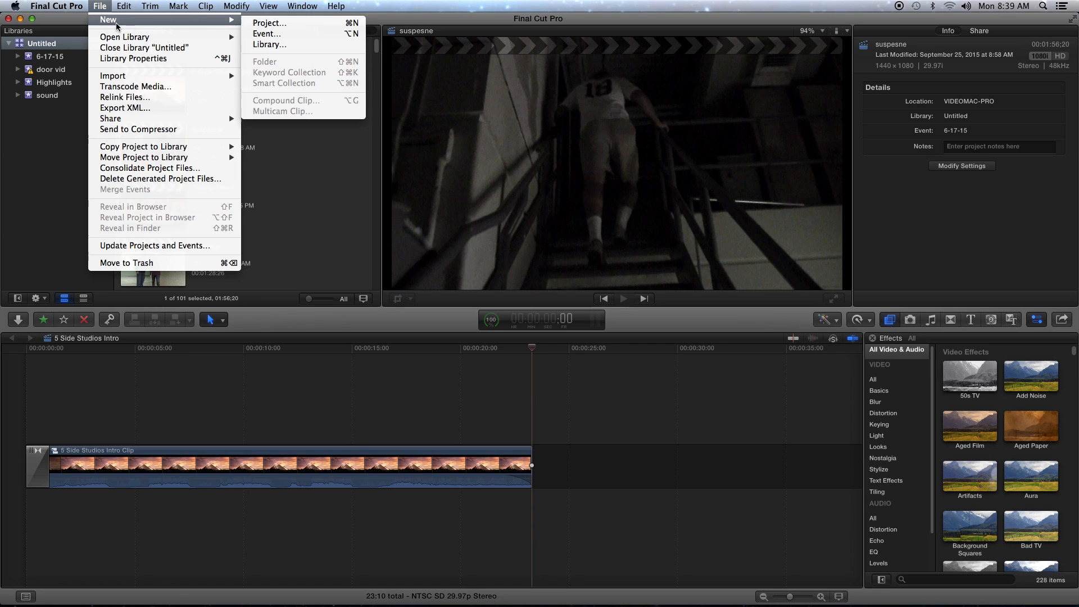
mouse_move(269, 22)
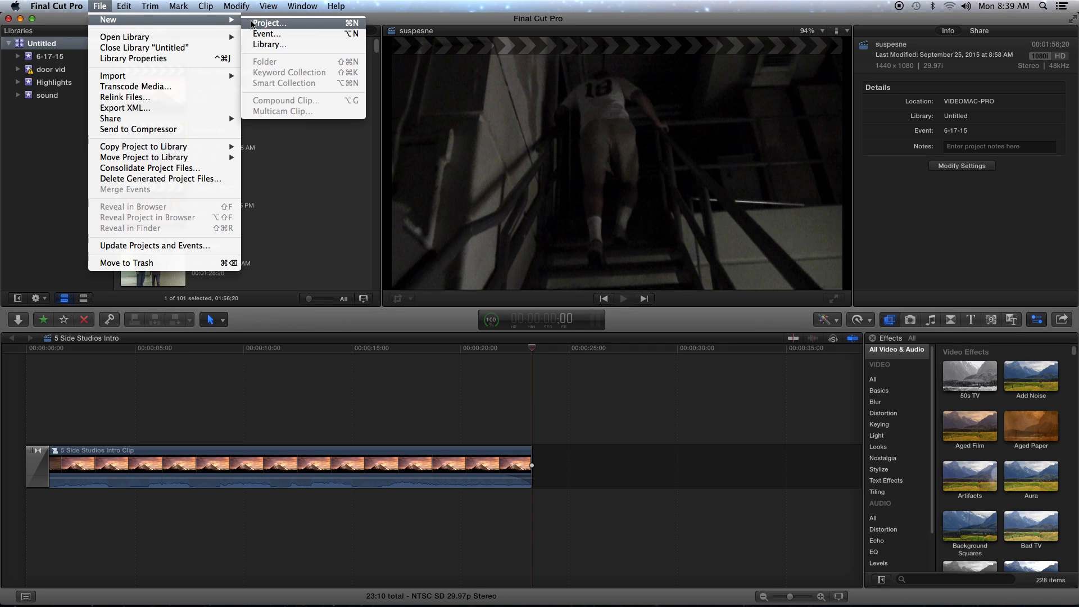
click(269, 23)
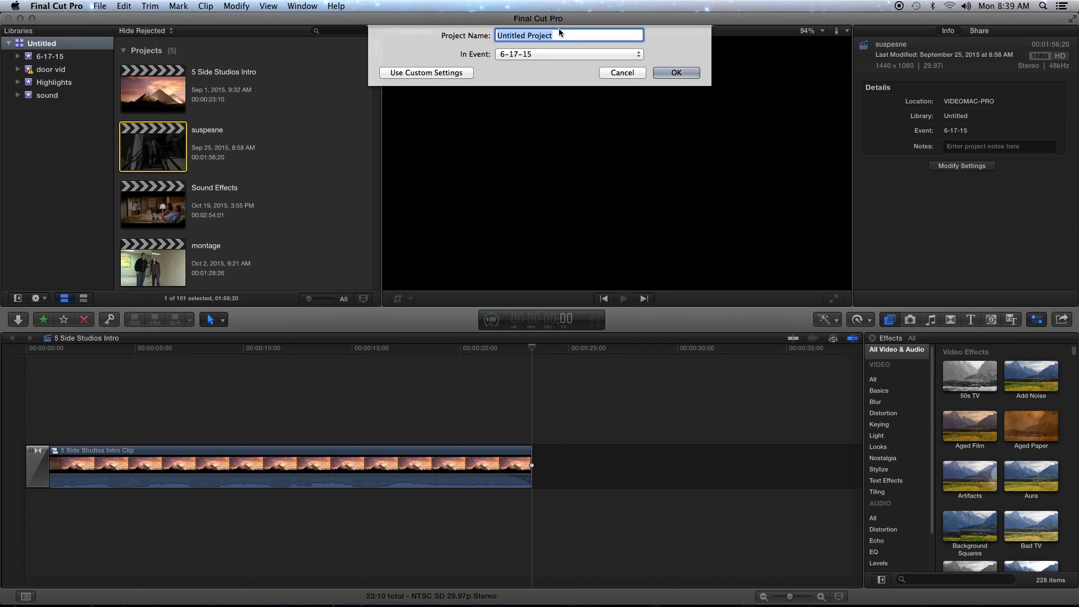
key(delete)
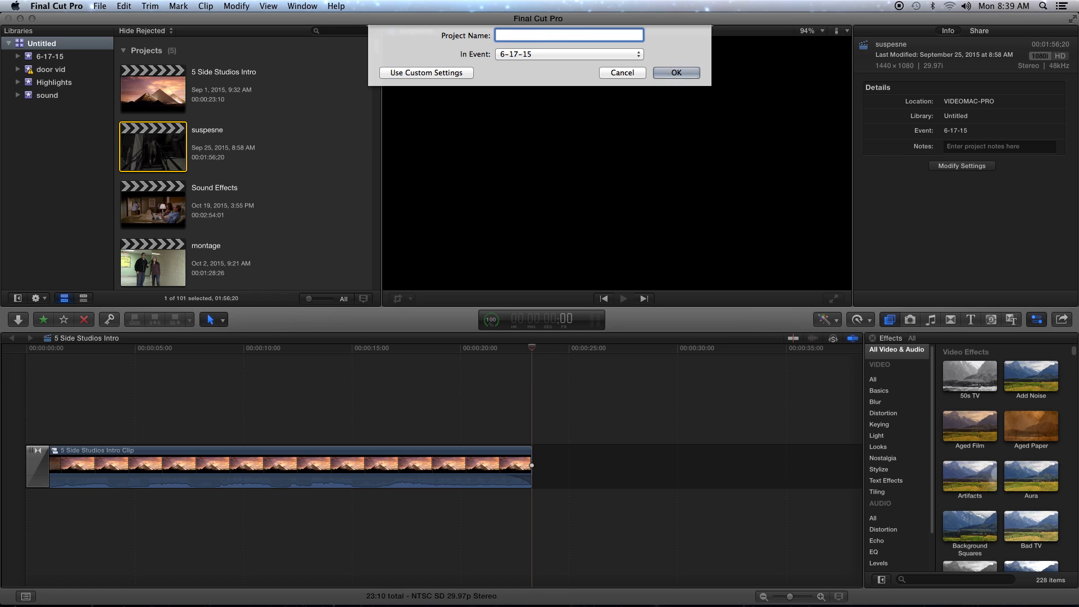
text(au)
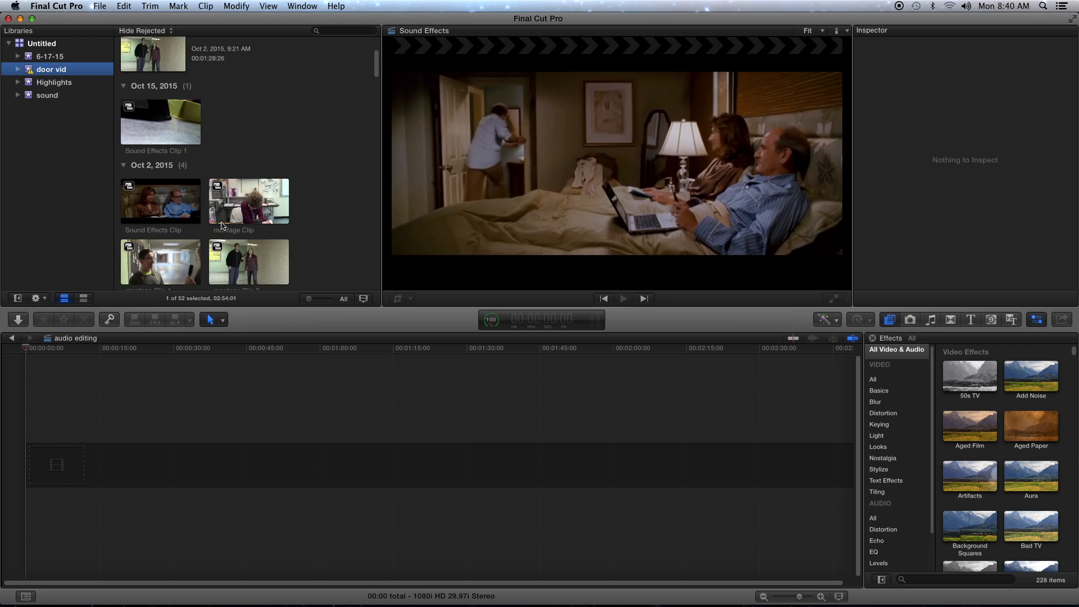
Step: Add The Teacher Life clip from the door vid event and drag its volume line to 1 dB
scroll(down, 3)
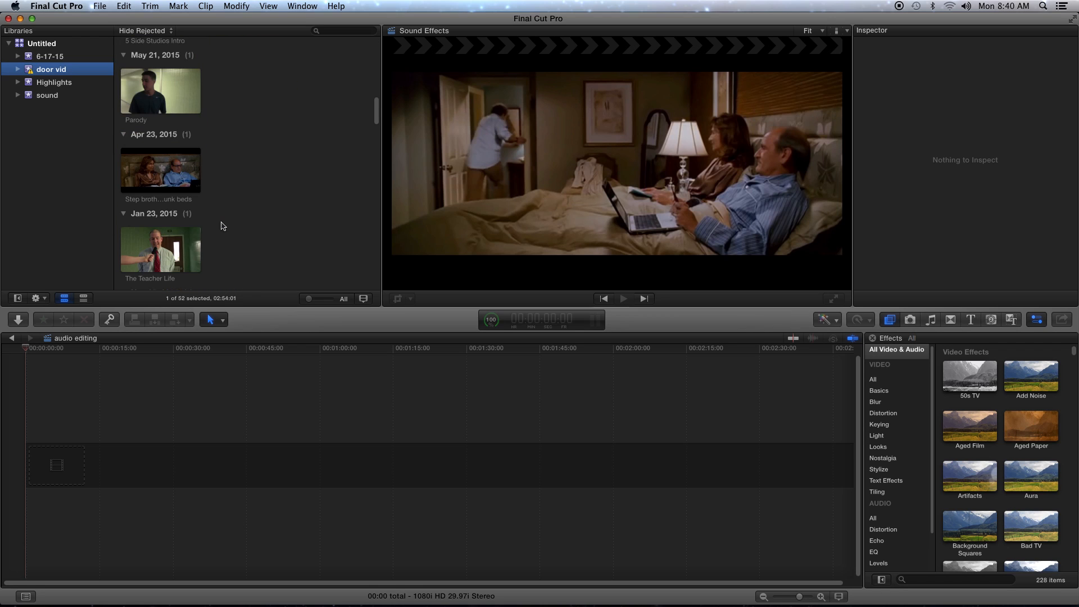
scroll(down, 3)
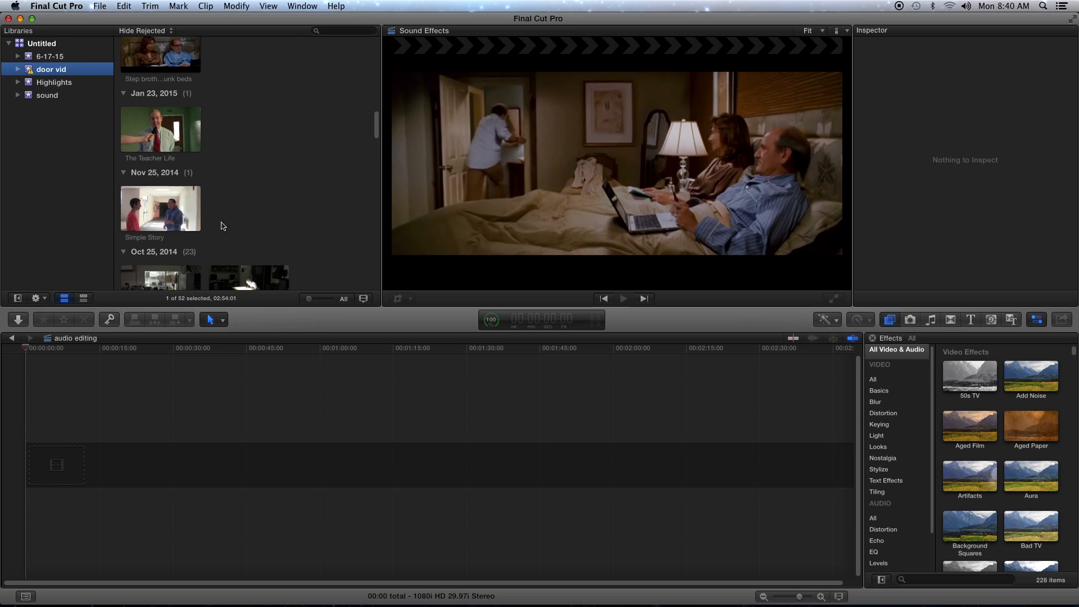
click(159, 128)
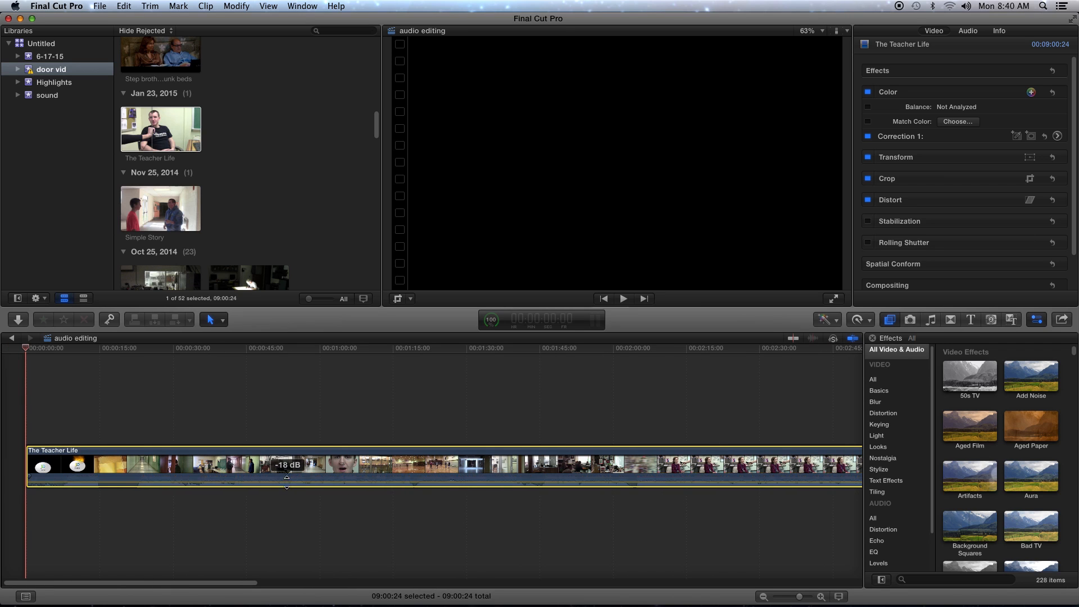
drag(287, 474, 289, 464)
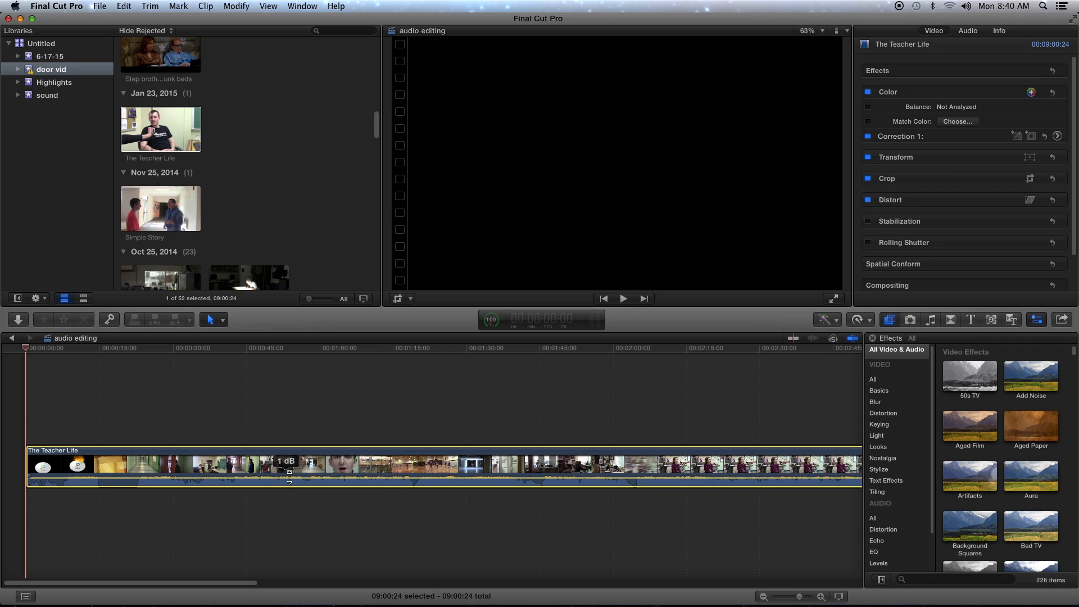
Step: Detach The Teacher Life clip's audio into its own clip and split it into two pieces
right_click(289, 468)
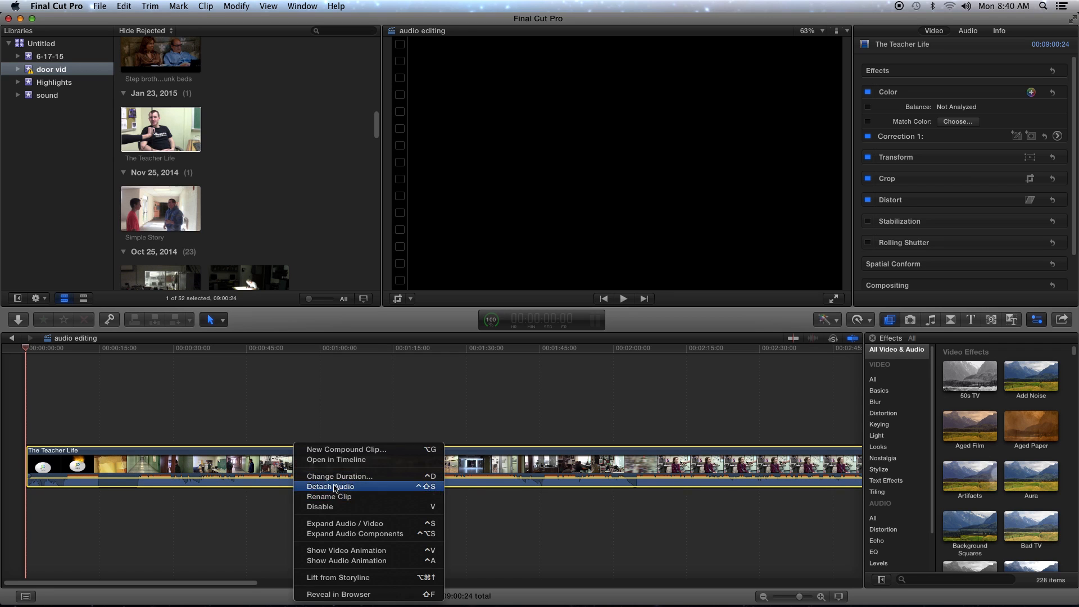
click(331, 487)
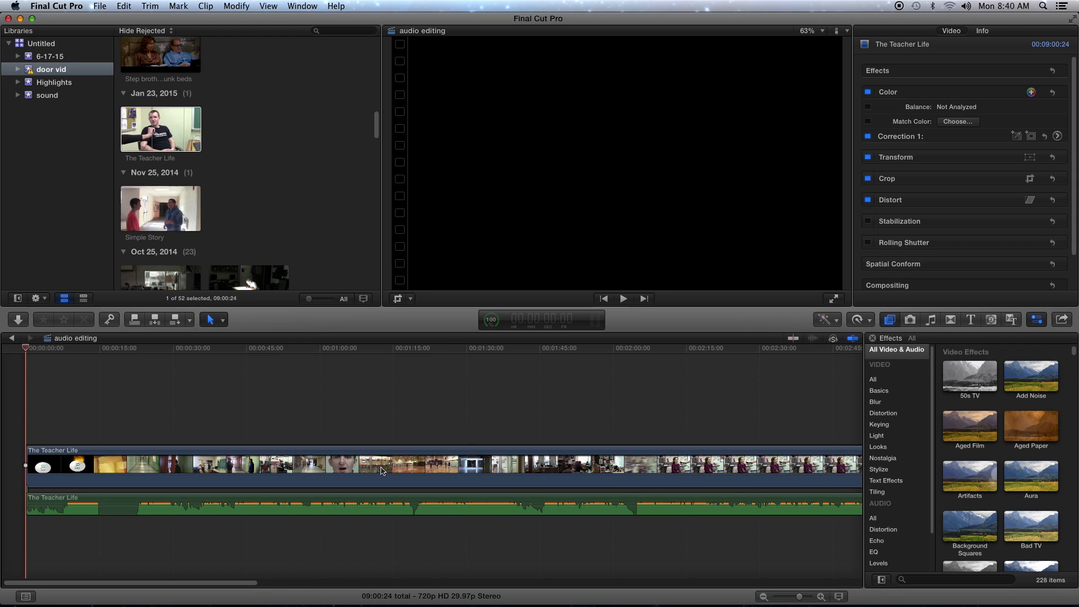
click(308, 506)
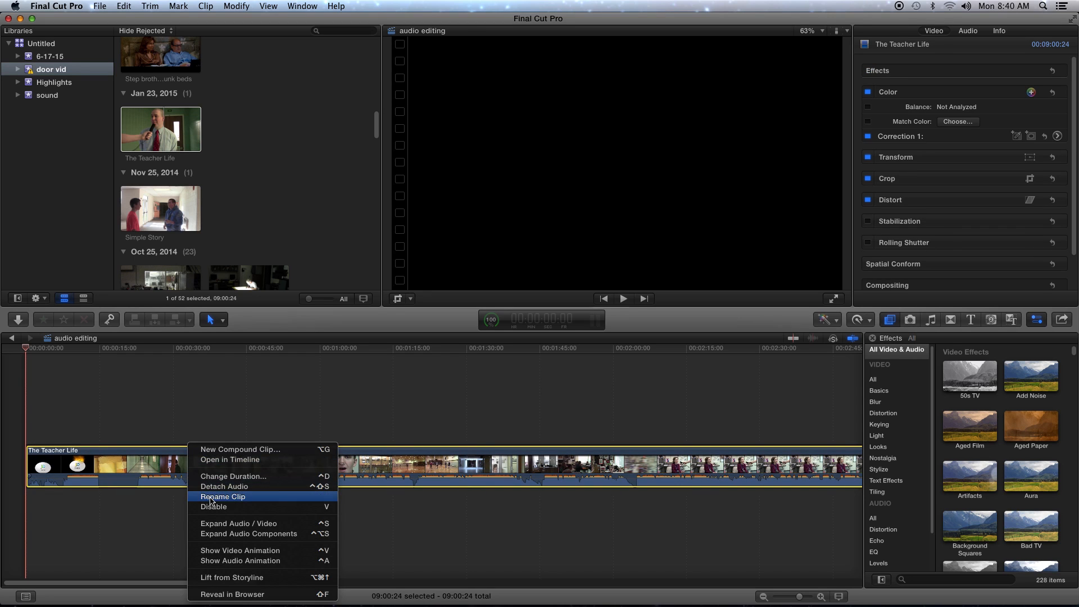
mouse_move(234, 487)
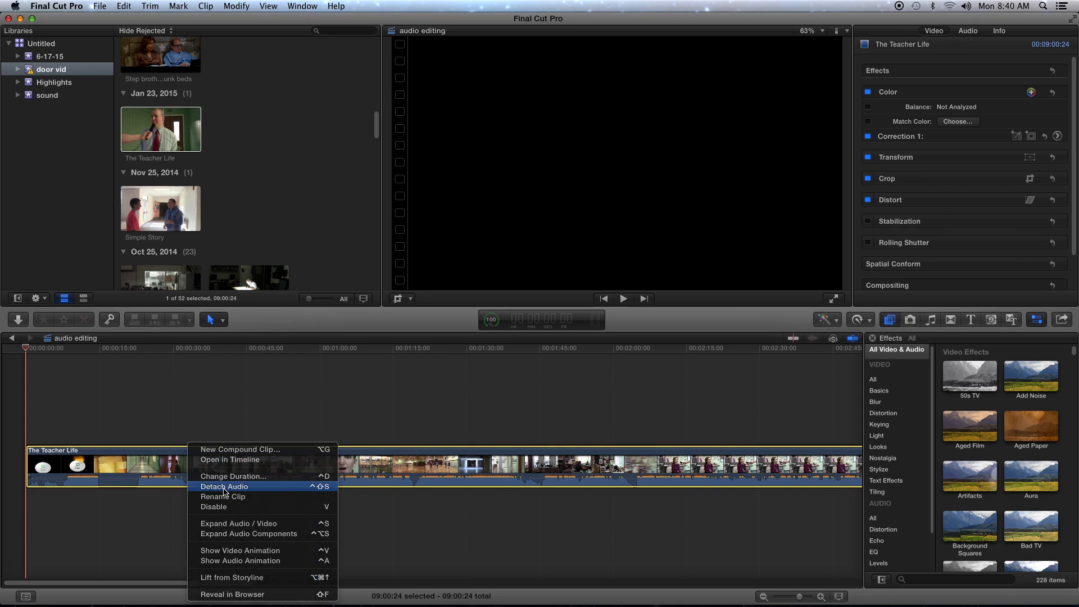
click(224, 487)
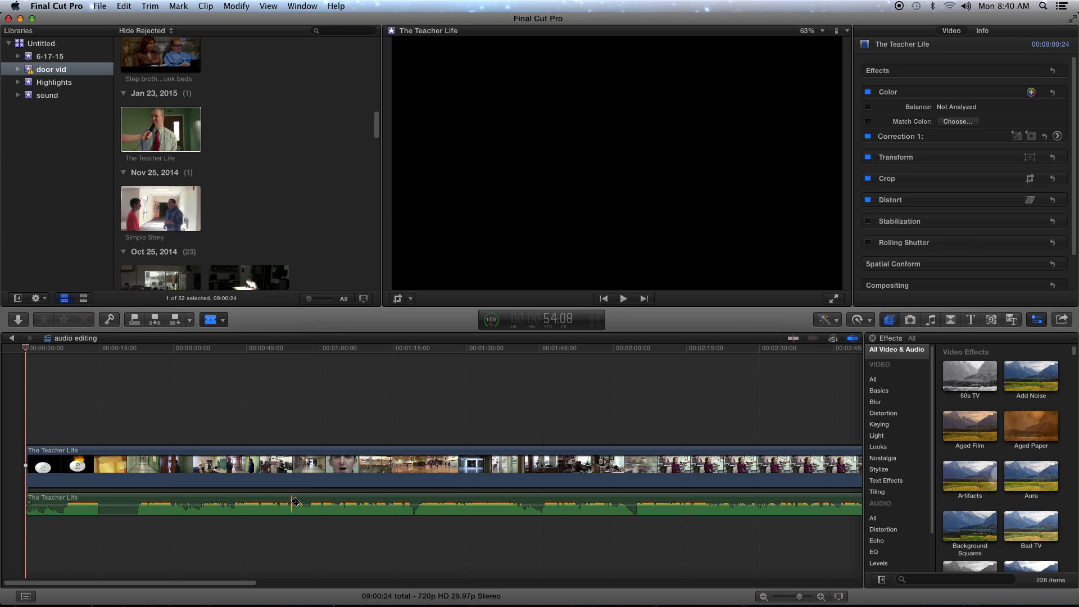
click(279, 499)
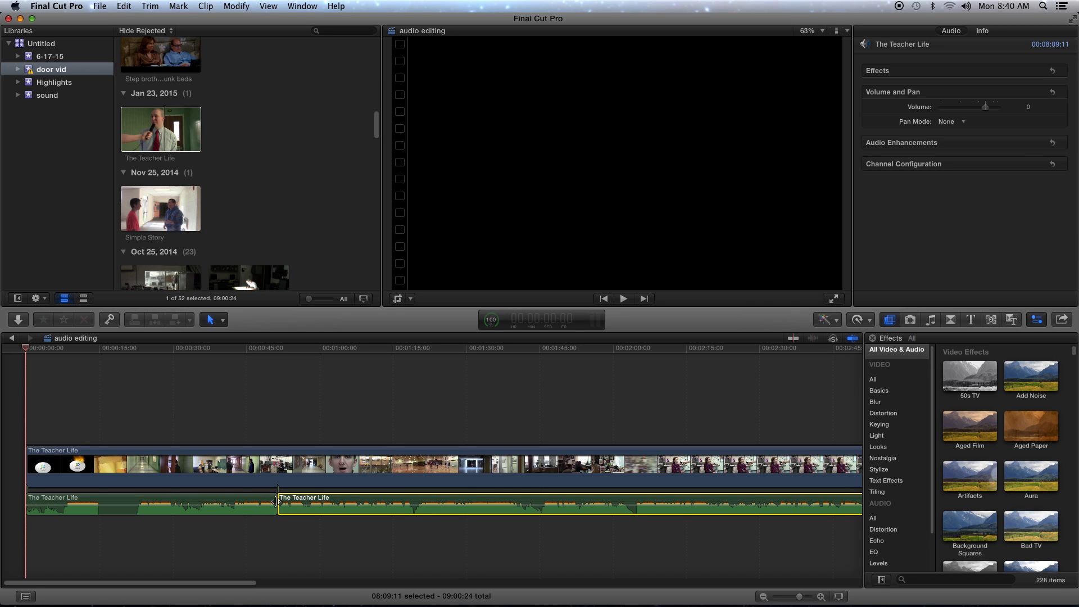
Step: Trim the first detached audio section shorter and reposition the short fragment below
drag(275, 503, 241, 502)
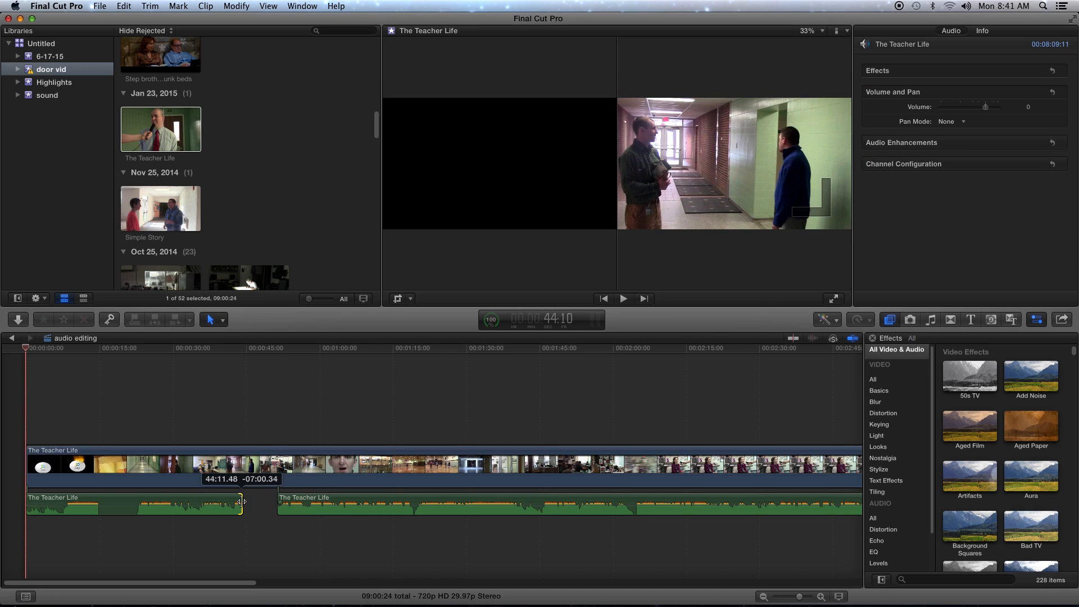
drag(240, 501, 256, 511)
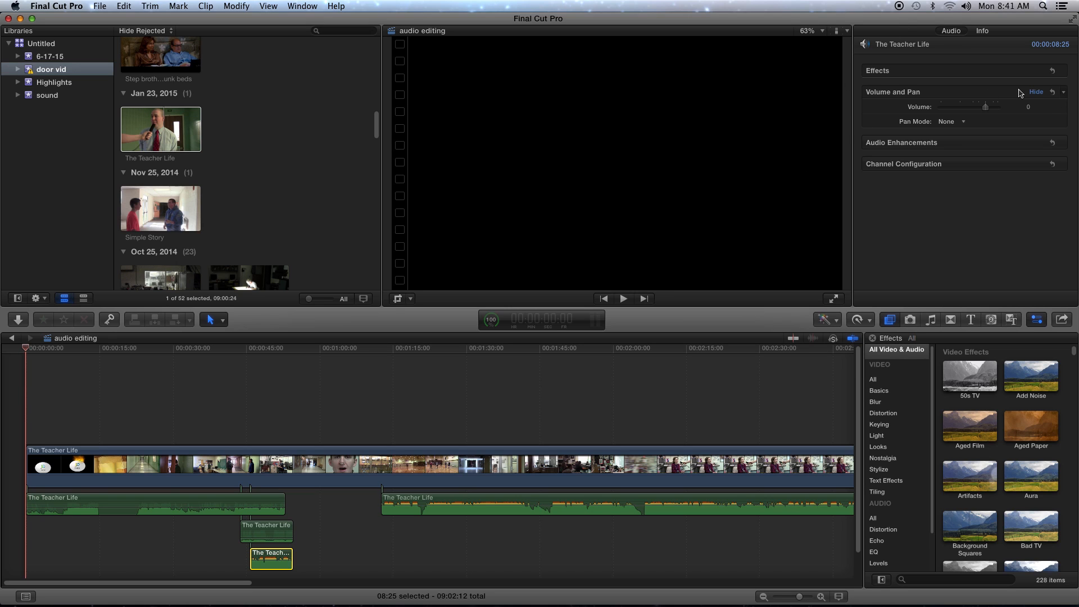
Step: Lower the short bottom audio fragment's level with the Audio Inspector Volume slider
drag(985, 107, 983, 106)
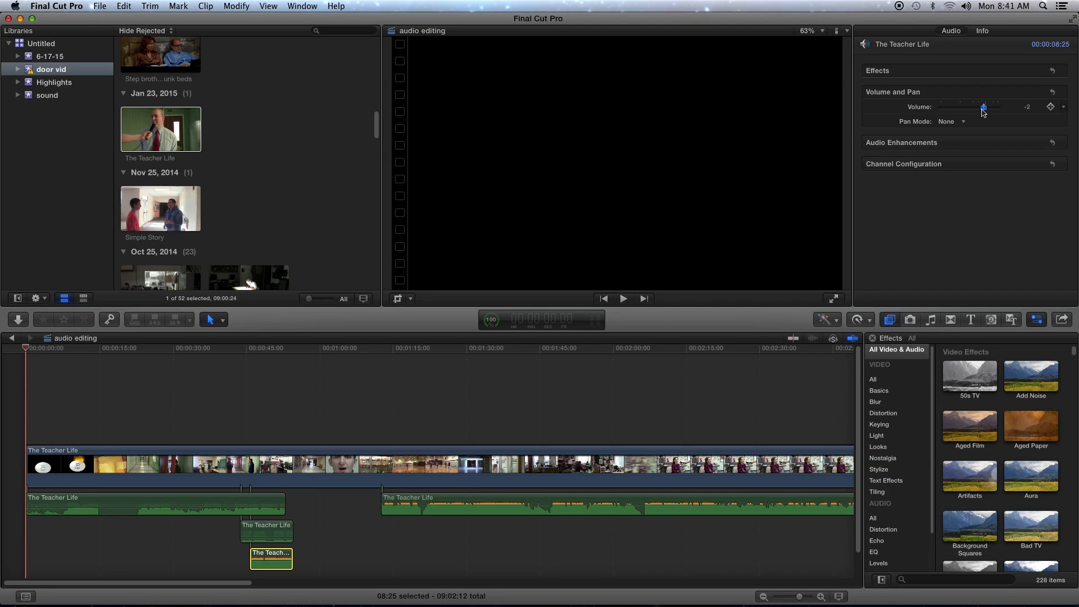
drag(983, 107, 972, 106)
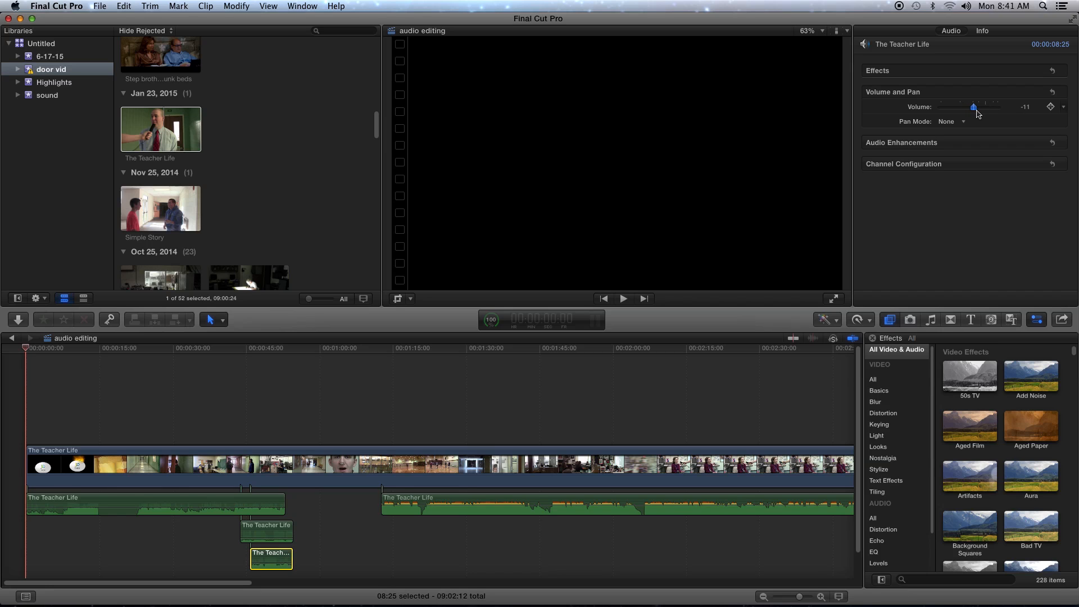
drag(972, 107, 985, 107)
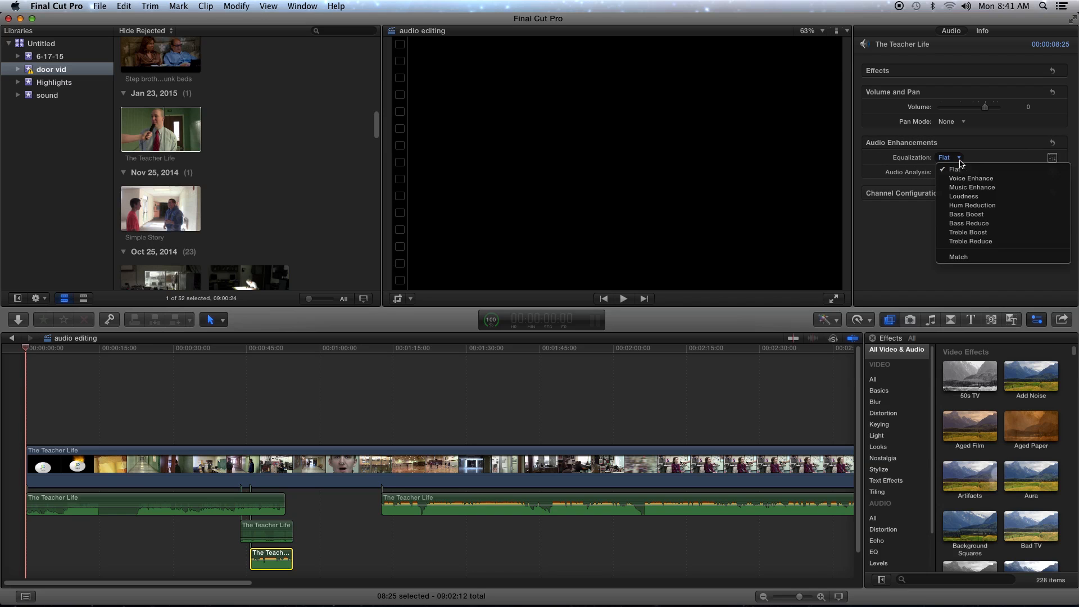
mouse_move(968, 232)
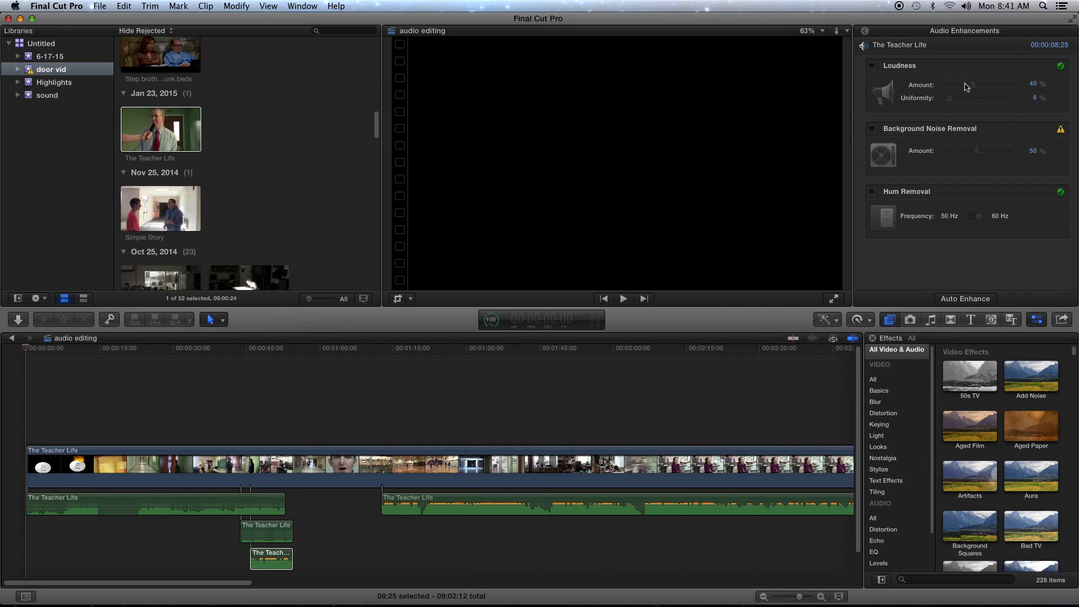
mouse_move(941, 101)
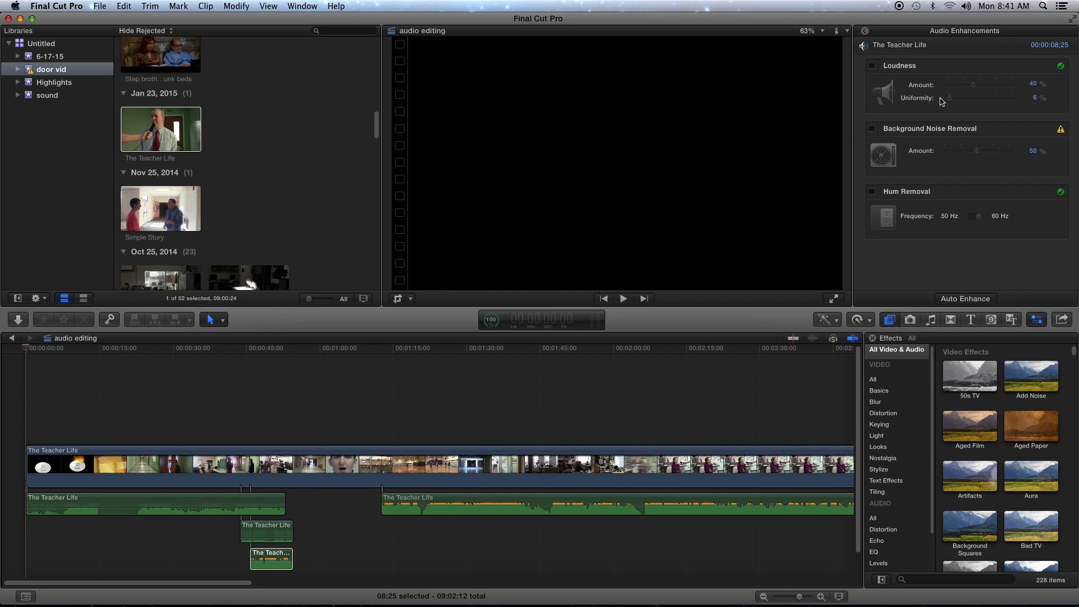
Step: Raise the short fragment's Loudness amount to 75% and move the playhead to about 48 seconds
drag(974, 85, 976, 85)
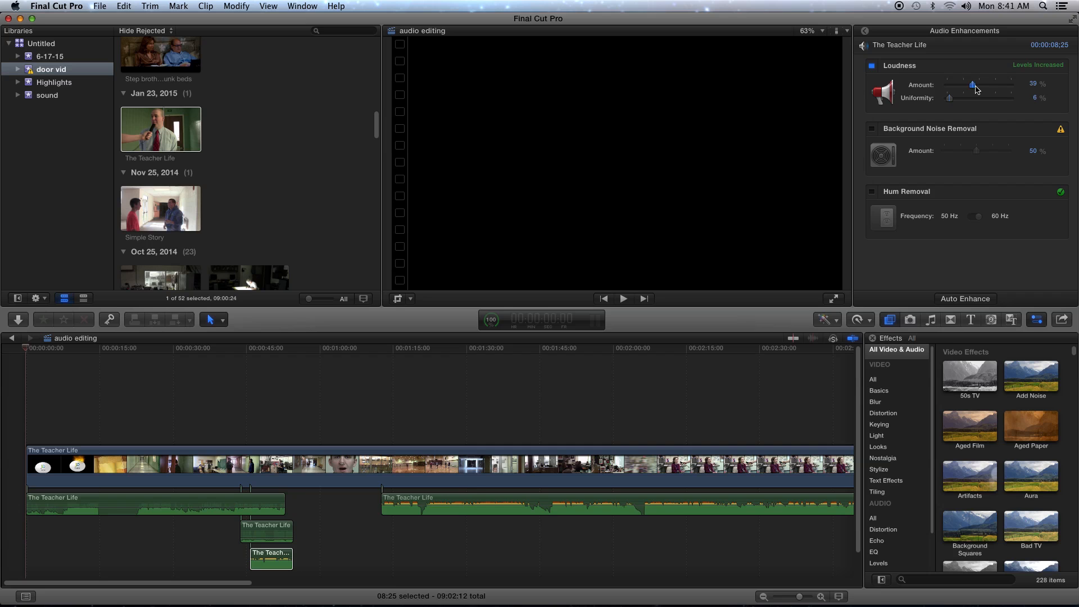
drag(974, 85, 996, 84)
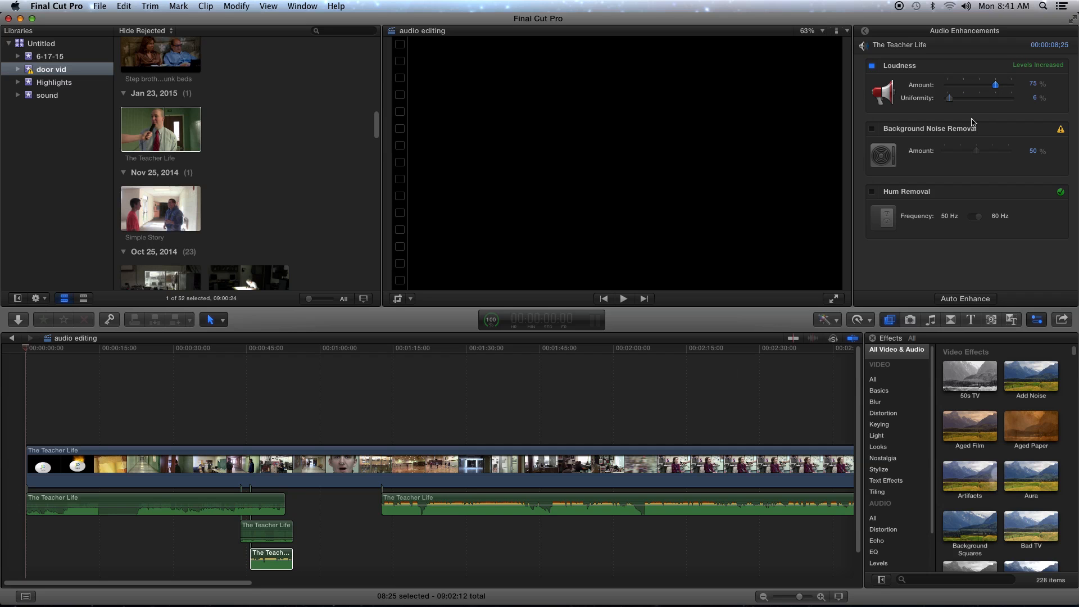
click(239, 396)
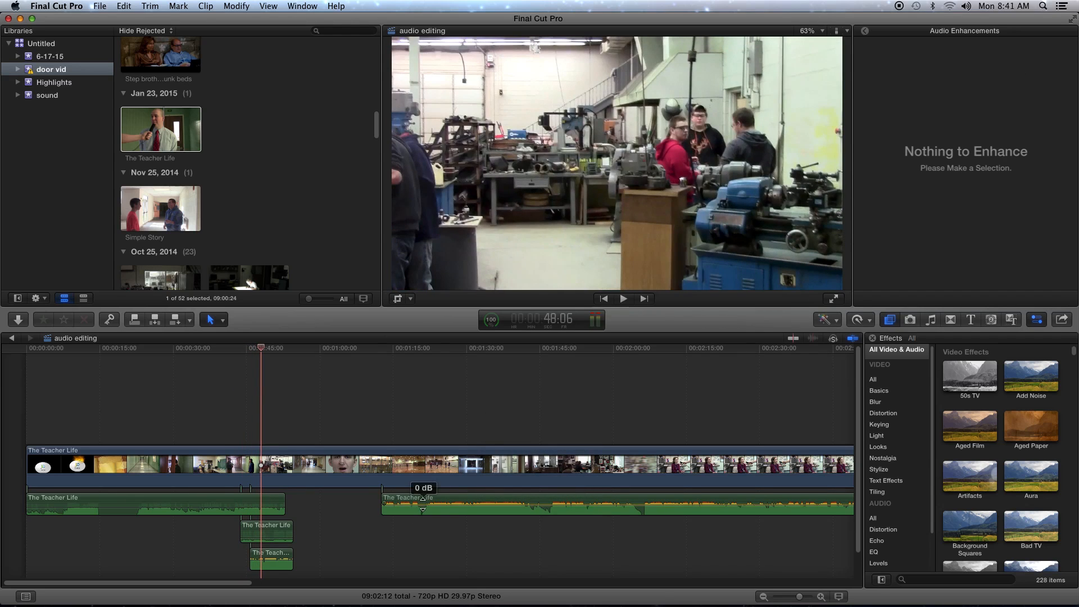
click(613, 506)
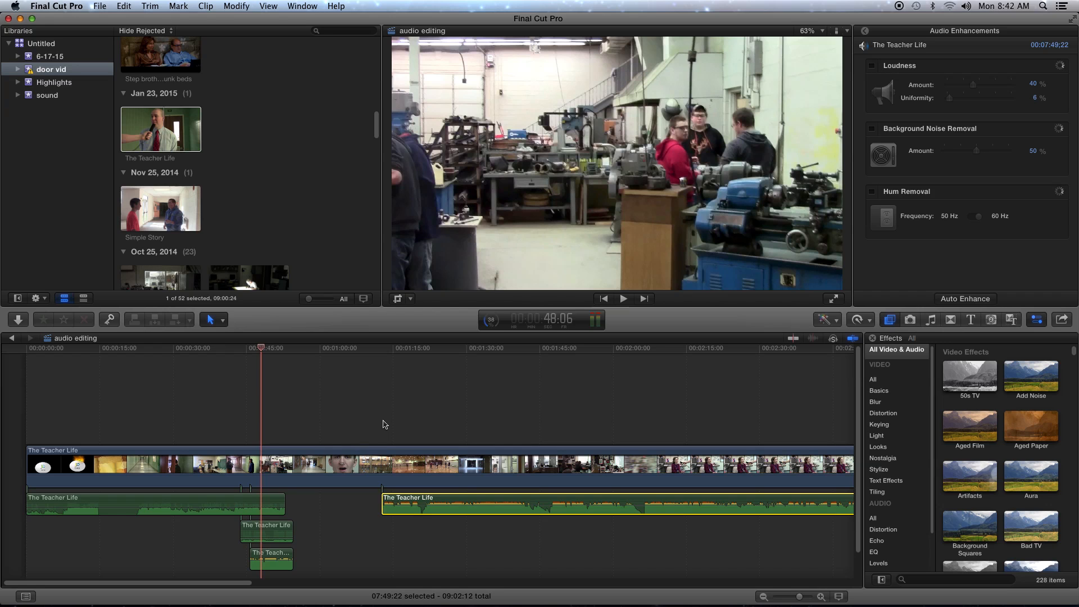
click(380, 347)
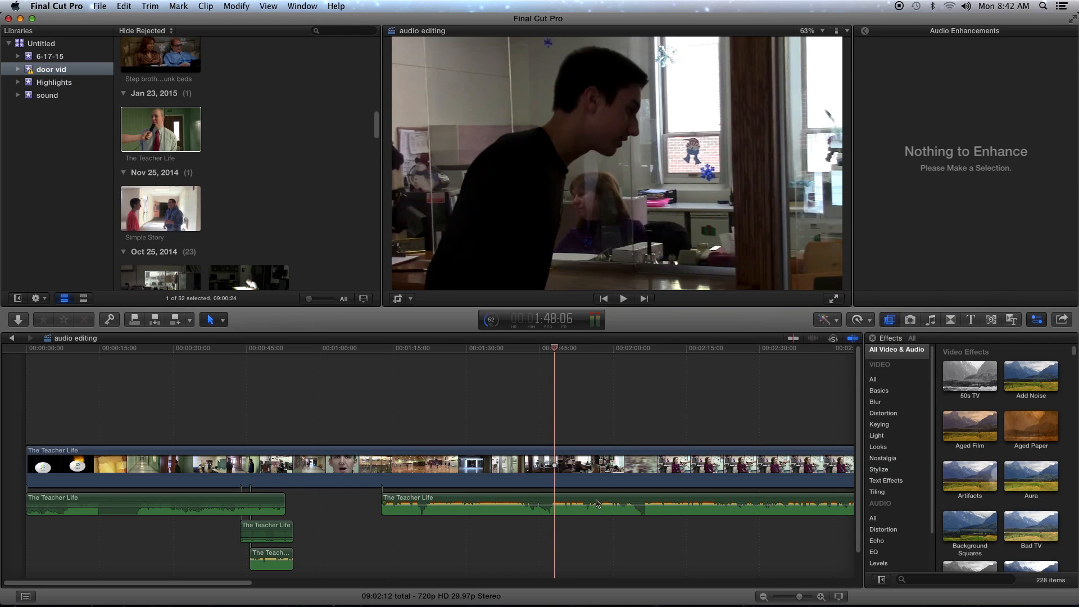
click(600, 503)
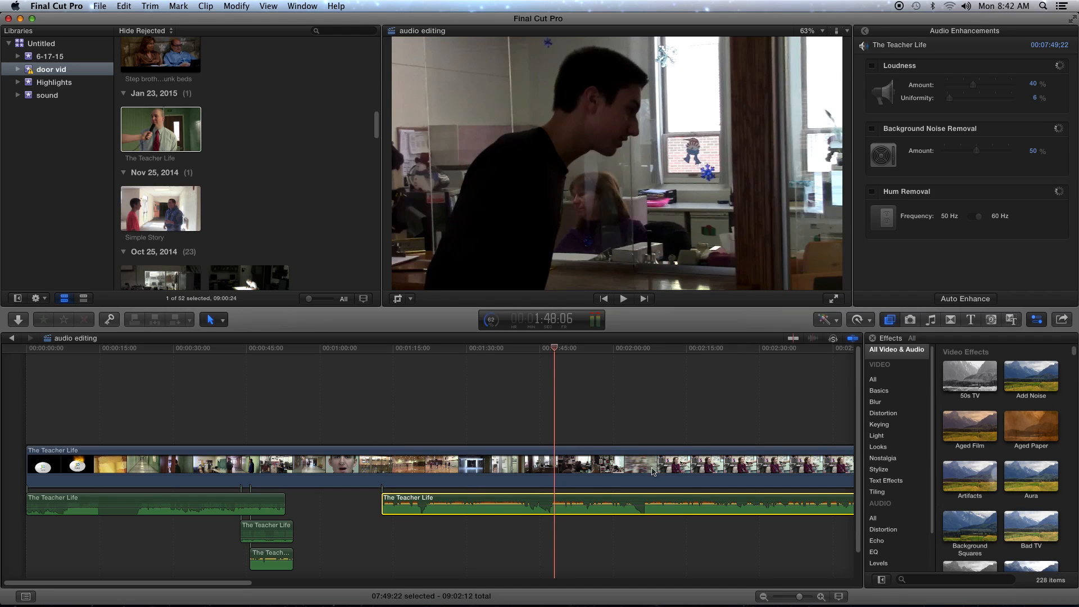
right_click(651, 471)
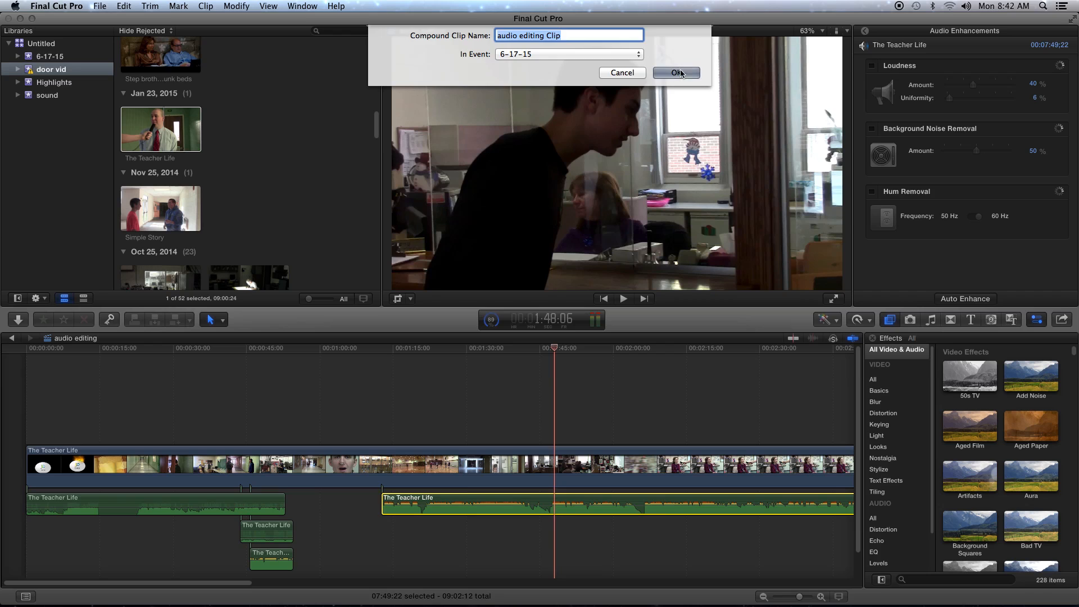
Step: Confirm the audio compound clip, then combine it with the main video into 'audio editing Clip 1'
click(676, 73)
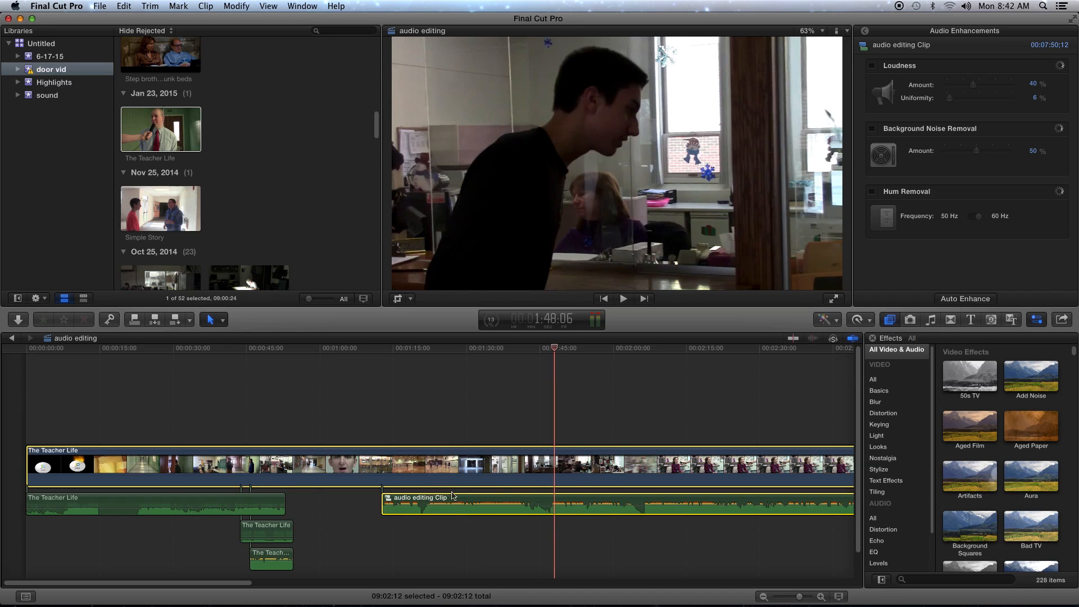
right_click(451, 497)
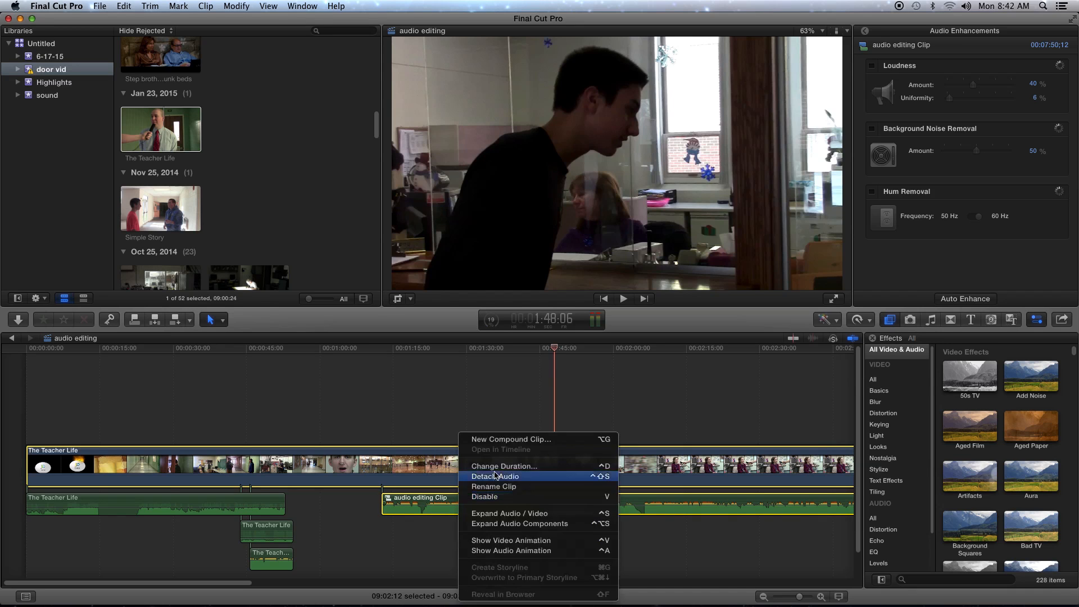
mouse_move(507, 444)
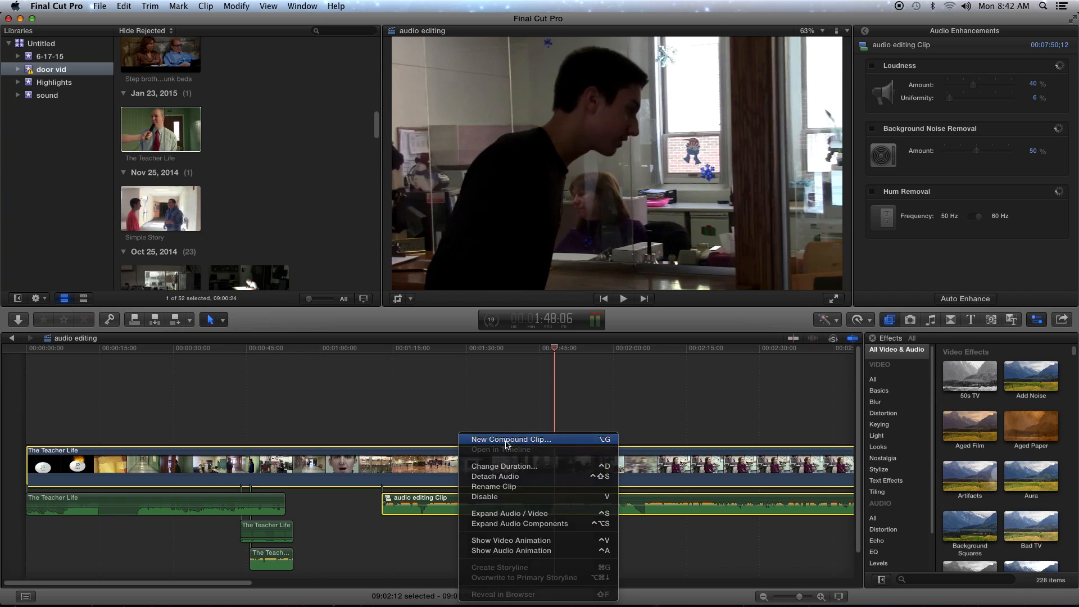
click(510, 440)
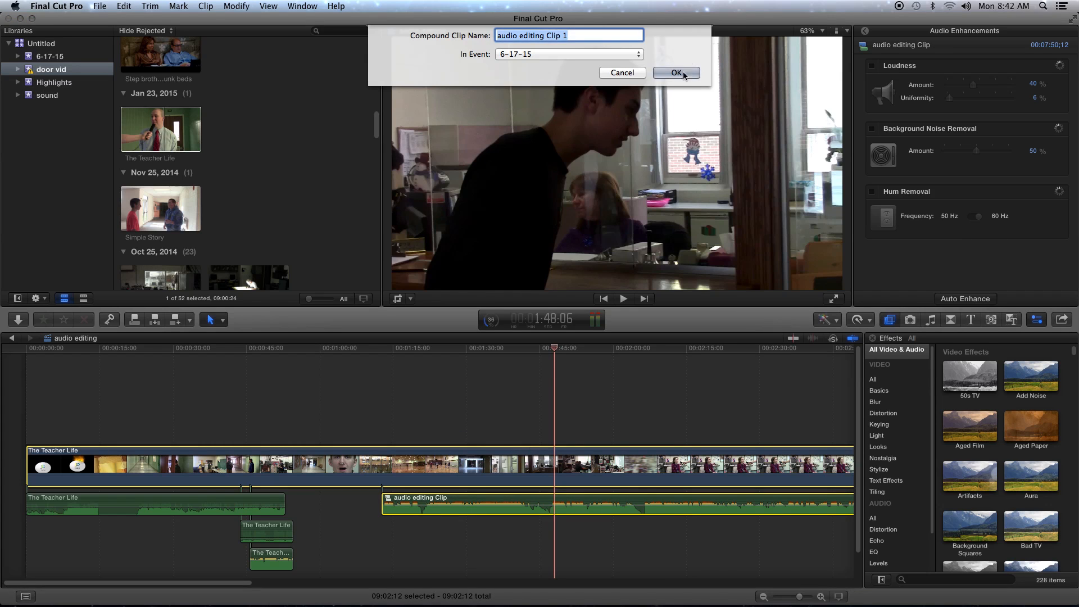
click(676, 73)
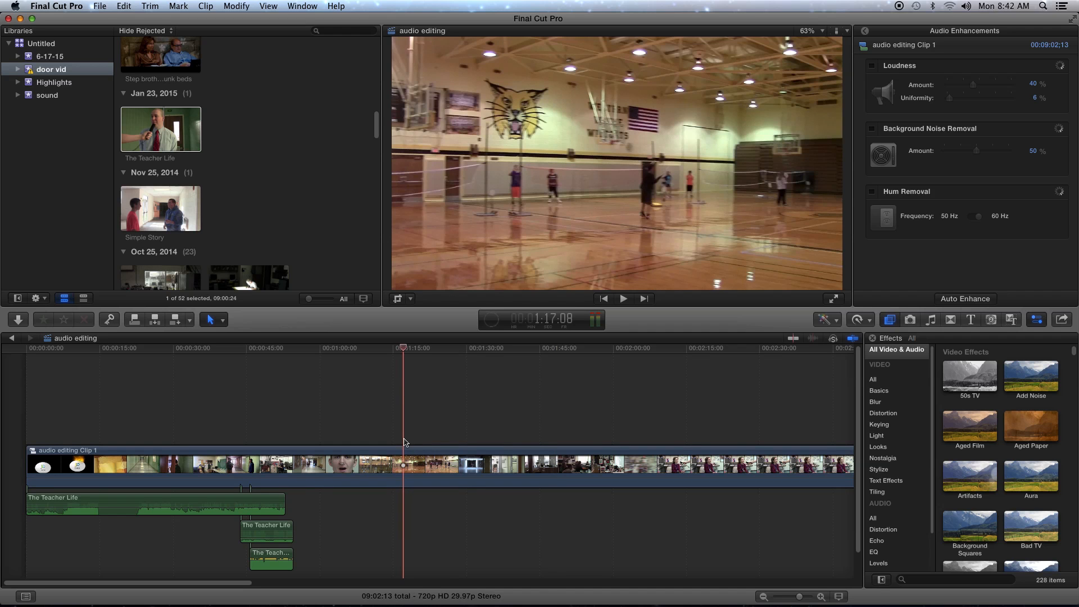
Step: Play and stop the combined clip, then show audio editing Clip 1's Audio inspector settings
click(623, 298)
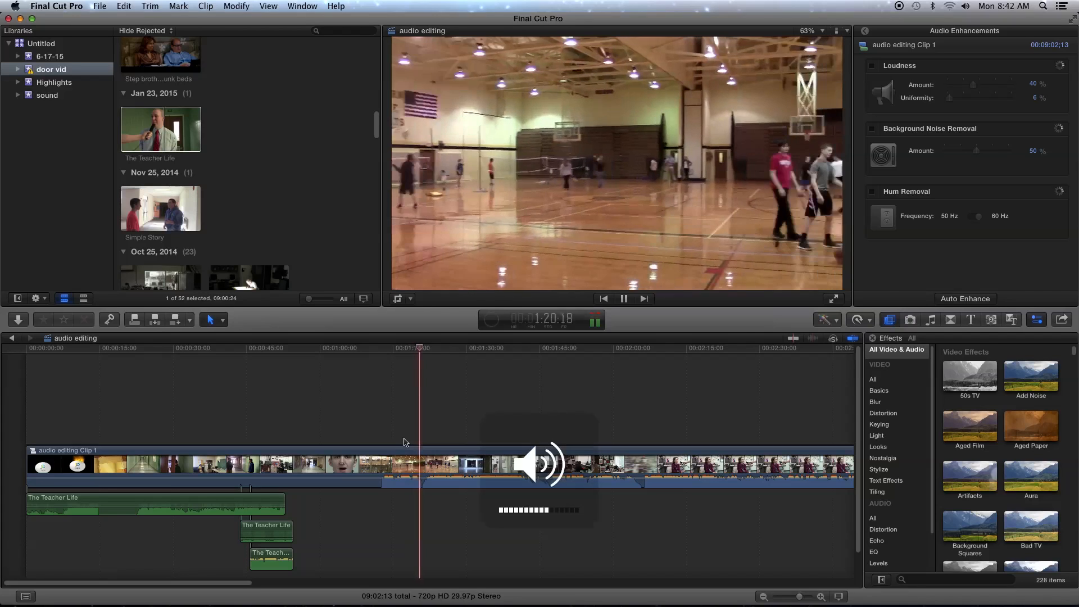
click(623, 298)
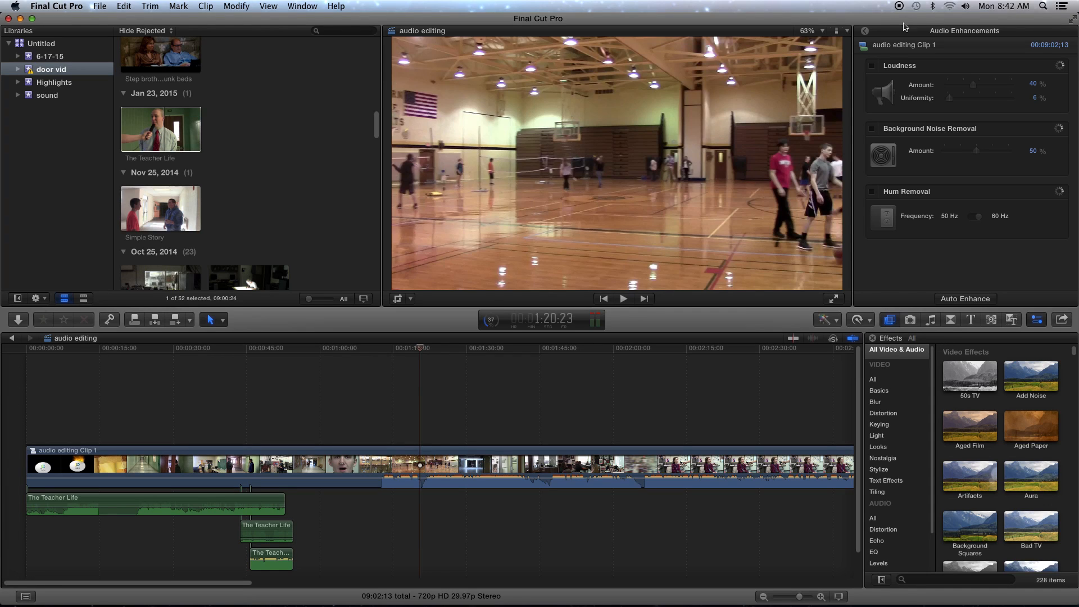
click(917, 30)
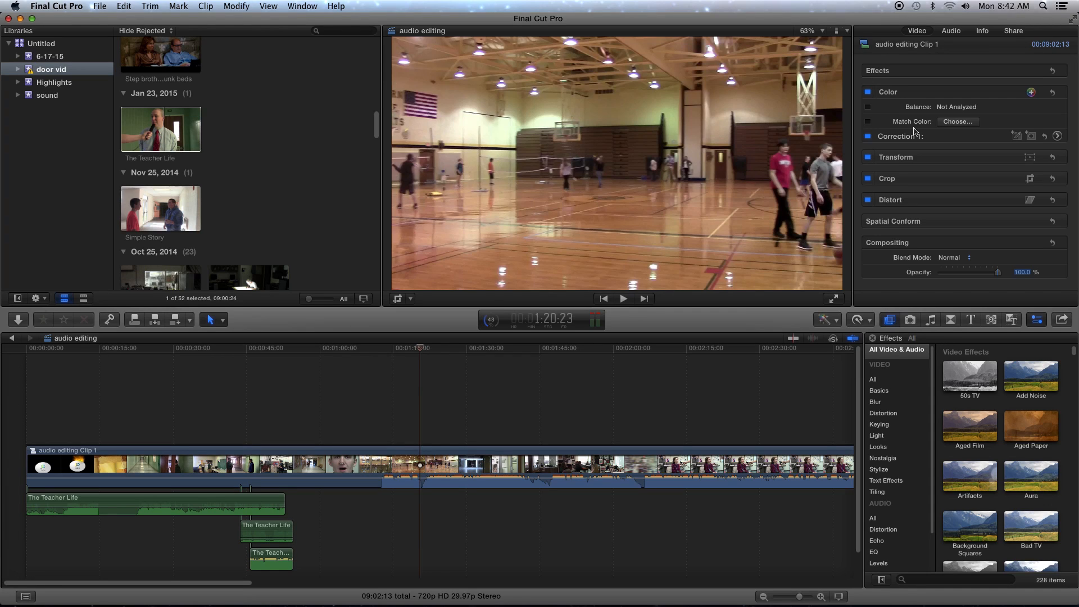
click(952, 31)
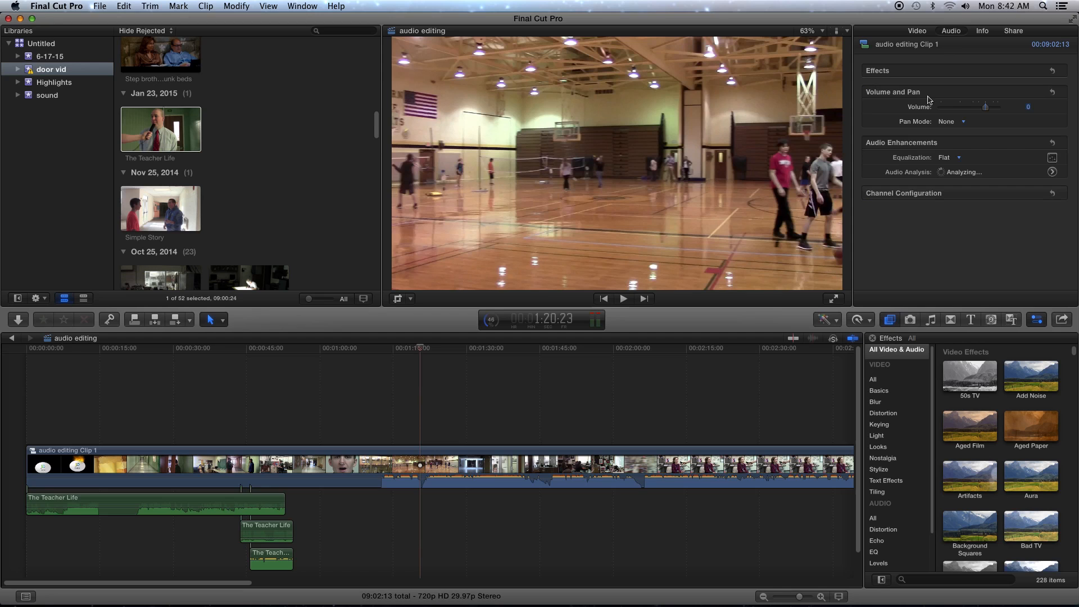